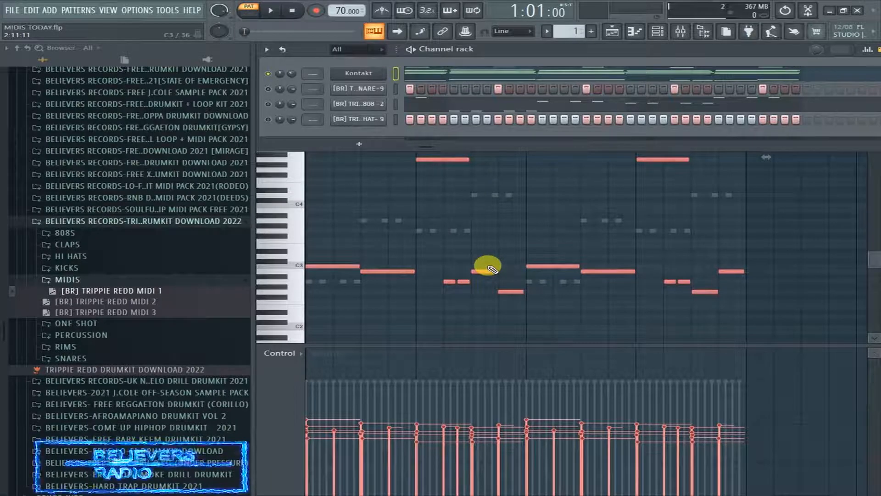
{"action": "mouse_move", "coordinate": [373, 260]}
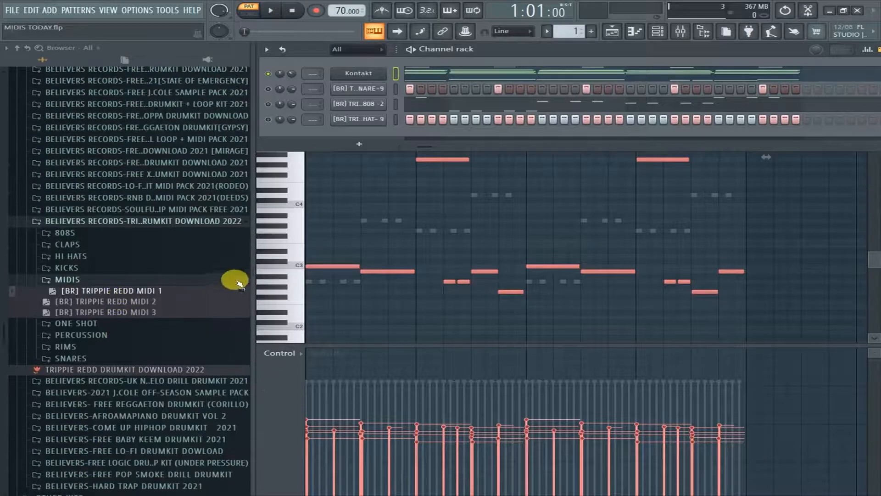
{"action": "mouse_move", "coordinate": [219, 233]}
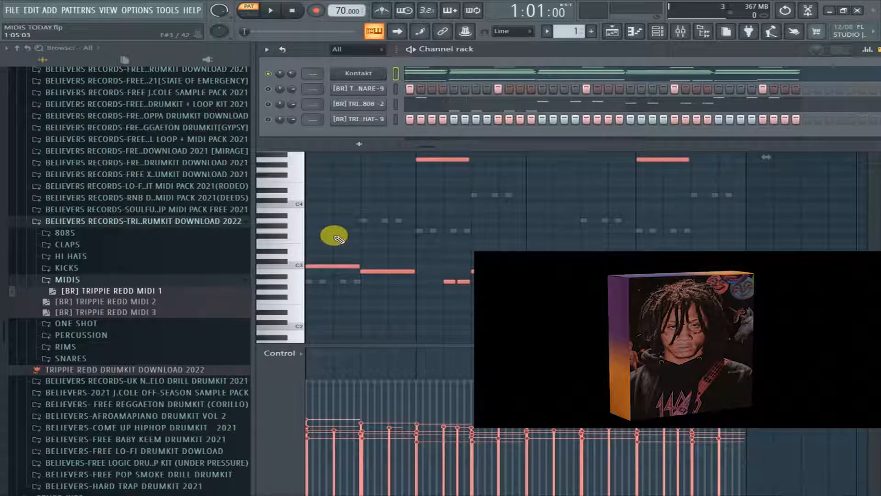
{"action": "mouse_move", "coordinate": [169, 221]}
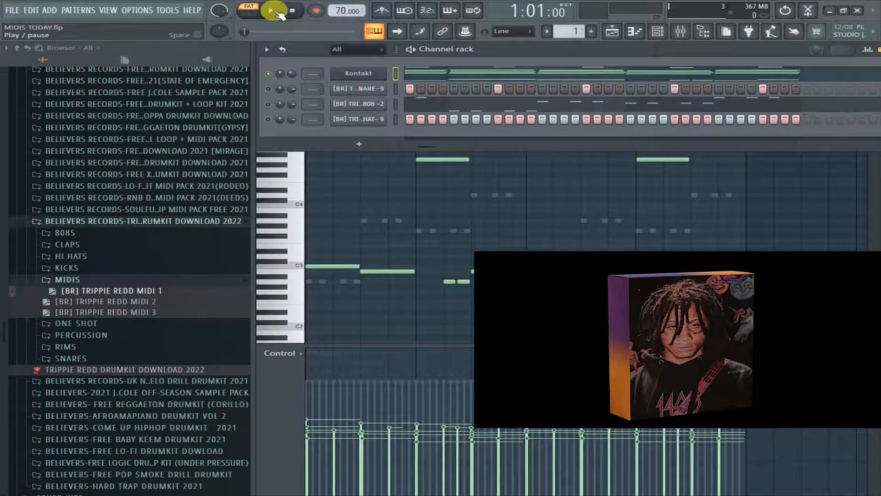
Start playback of the first Trippie Redd MIDI loop from the transport
{"action": "left_click", "coordinate": [274, 10]}
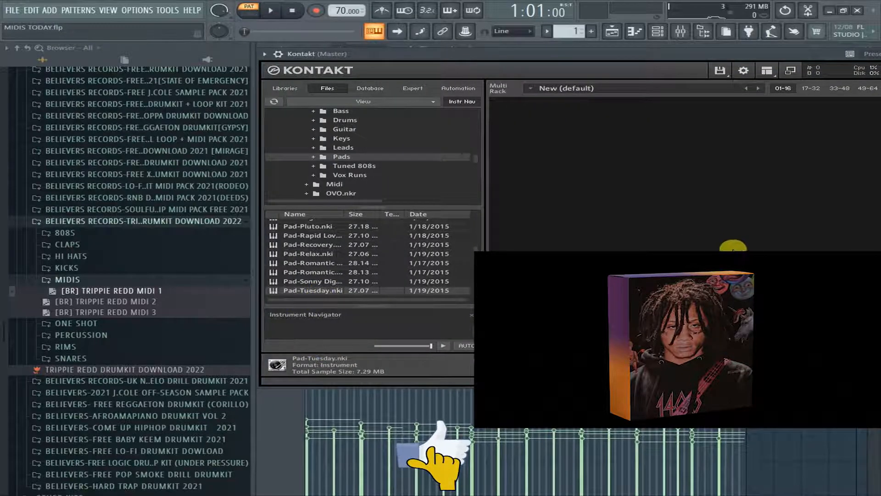
Load Pad-Tuesday.nki into Kontakt and play the loop through the pad sound
{"action": "left_click", "coordinate": [272, 11]}
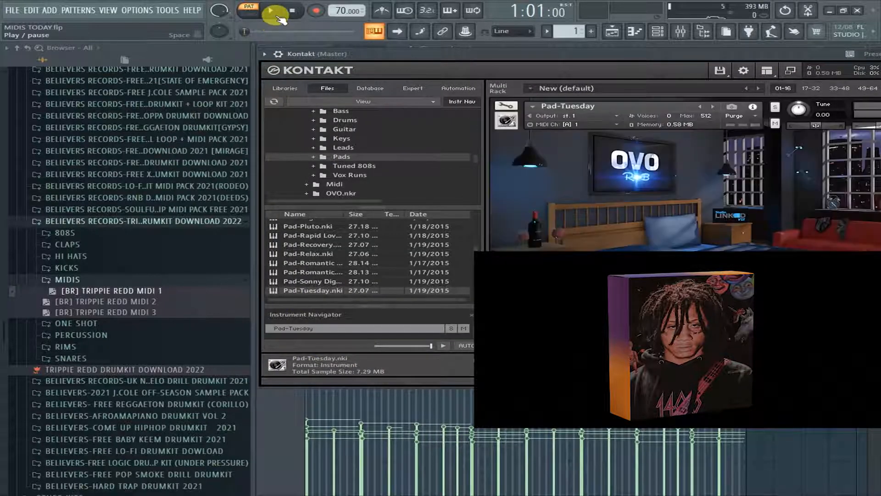
{"action": "left_click", "coordinate": [274, 10]}
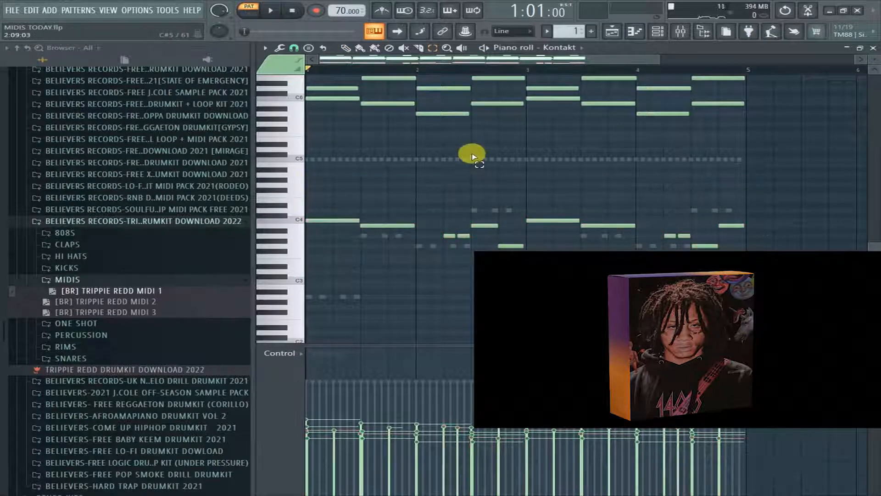
Stop playback and bring the Kontakt channel up to receive [BR] TRIPPIE REDD MIDI 2
{"action": "left_click", "coordinate": [270, 10]}
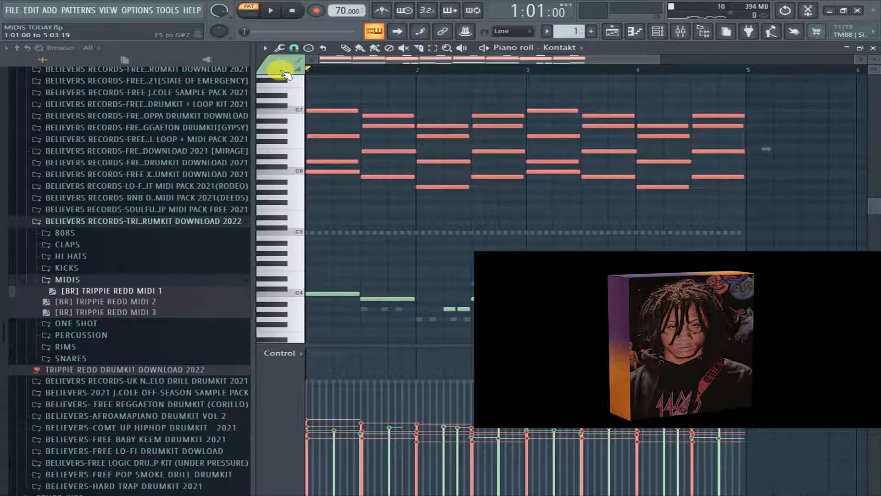
{"action": "left_click", "coordinate": [270, 10]}
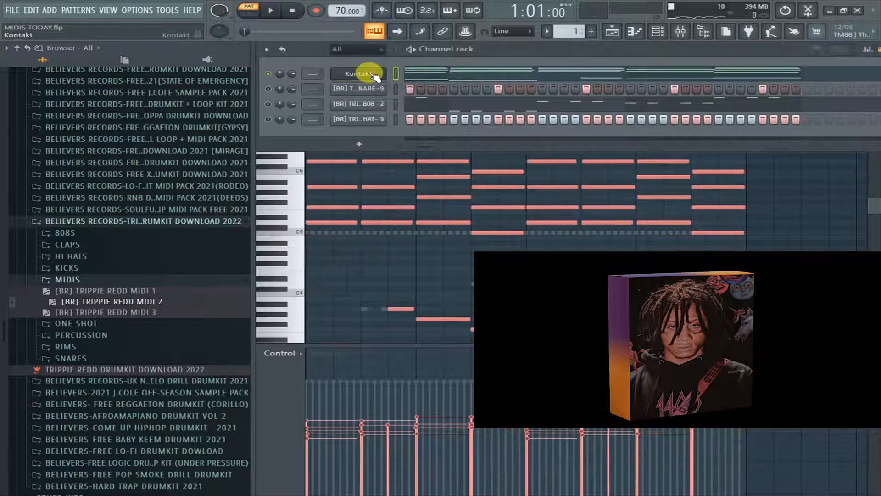
{"action": "left_click", "coordinate": [270, 11]}
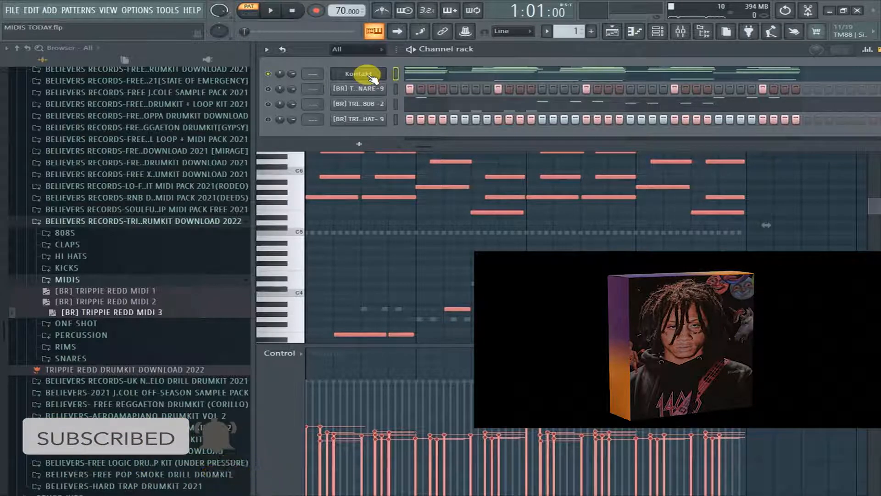
Scroll the browser down past the collapsed MIDIS folder toward the sample folders
{"action": "scroll", "scroll_direction": "down", "scroll_amount": 3}
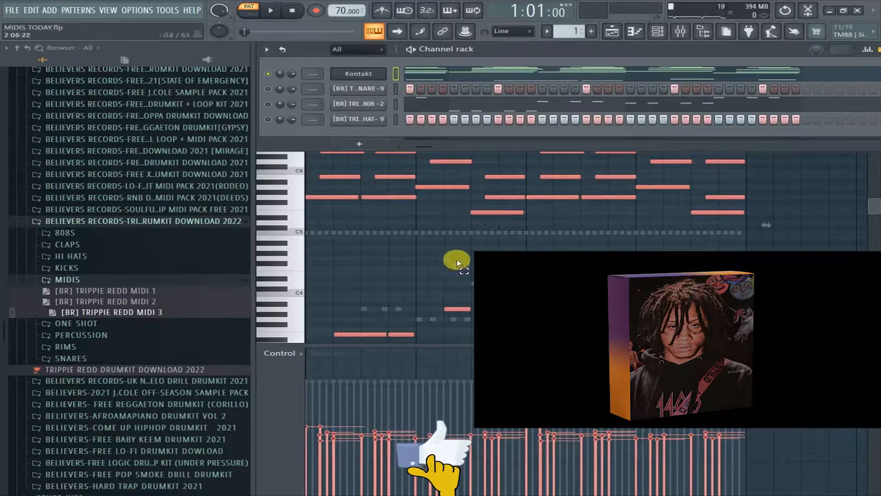
{"action": "mouse_move", "coordinate": [315, 249]}
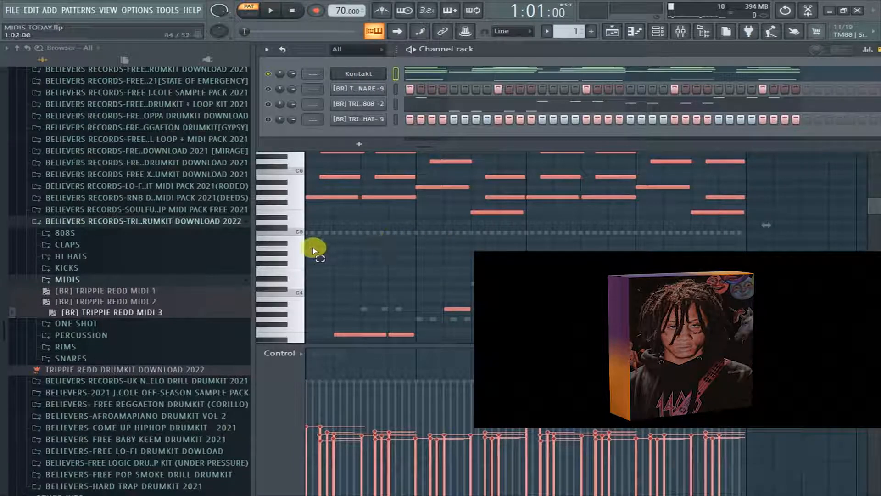
{"action": "mouse_move", "coordinate": [166, 339]}
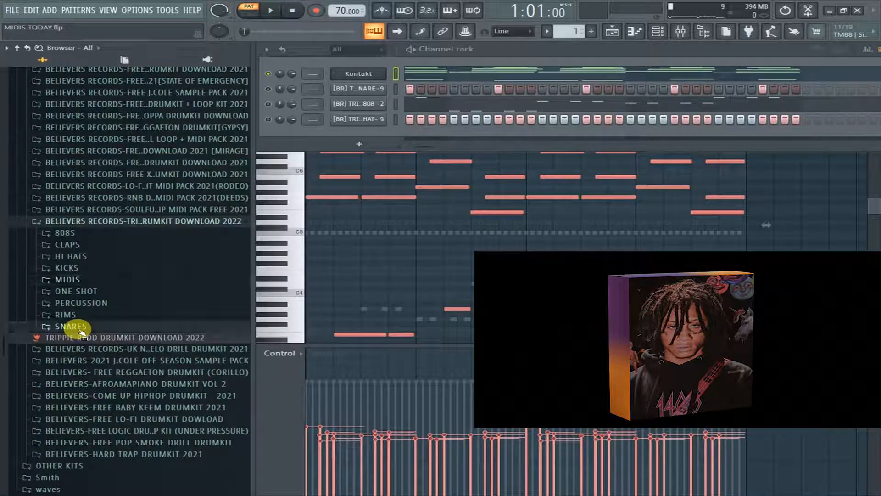
Expand SNARES and audition the fifth, sixth and several further Trippie Redd snares, then collapse it
{"action": "left_click", "coordinate": [69, 326]}
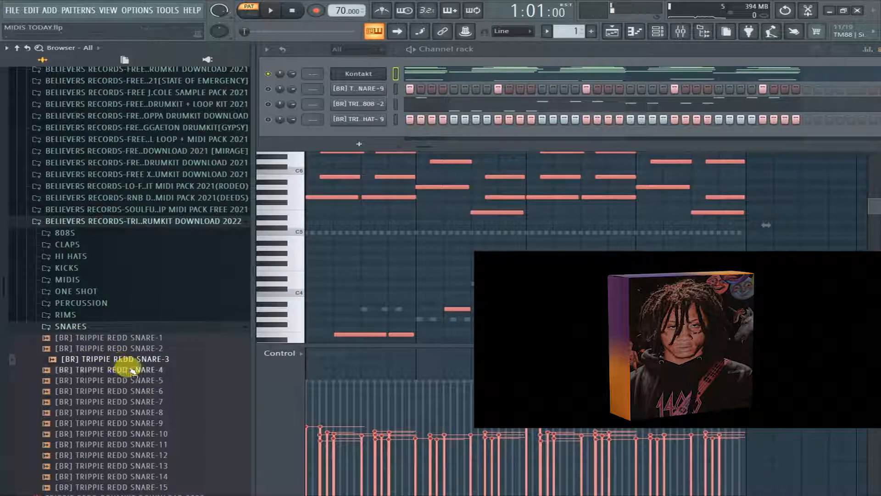
{"action": "left_click", "coordinate": [111, 380]}
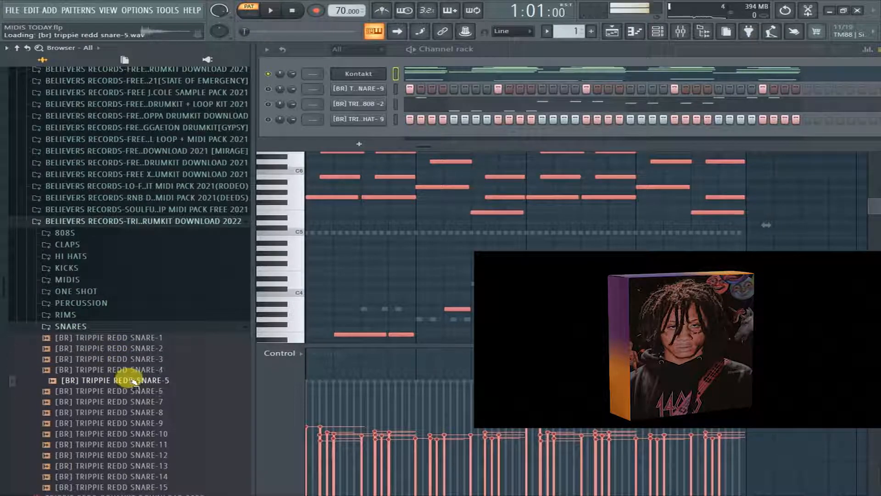
{"action": "left_click", "coordinate": [110, 391]}
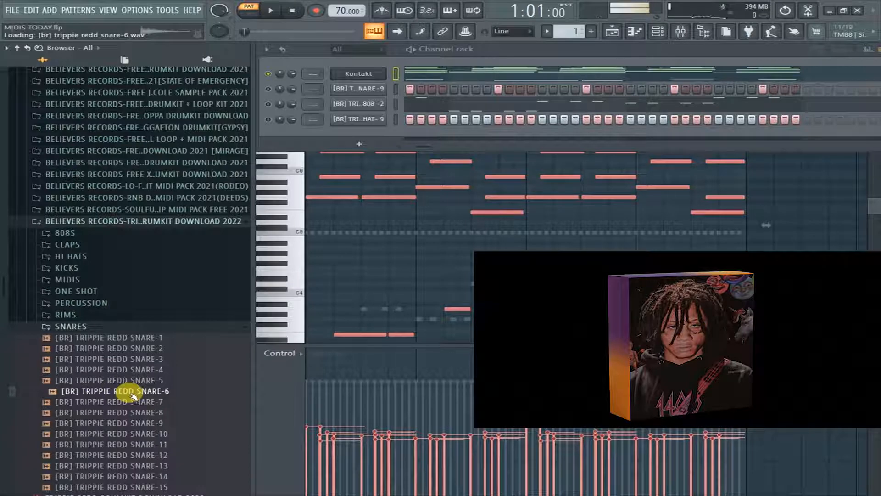
{"action": "left_click", "coordinate": [109, 422]}
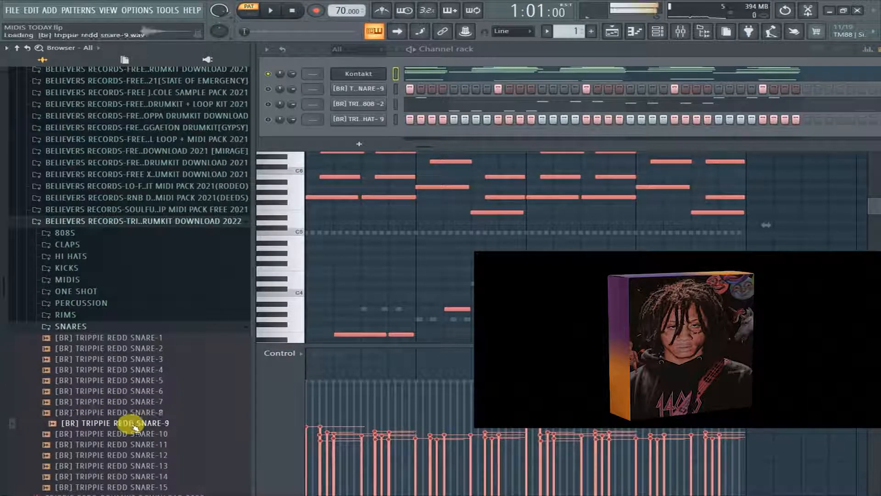
{"action": "left_click", "coordinate": [106, 433]}
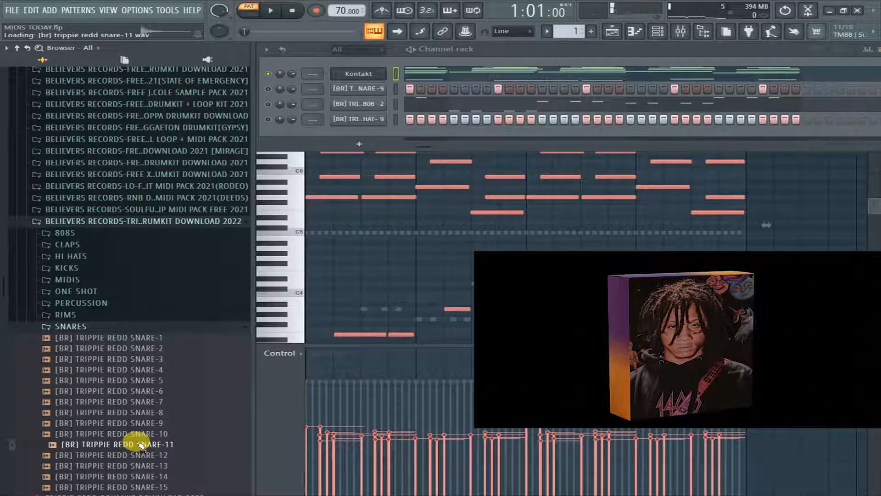
{"action": "left_click", "coordinate": [112, 454]}
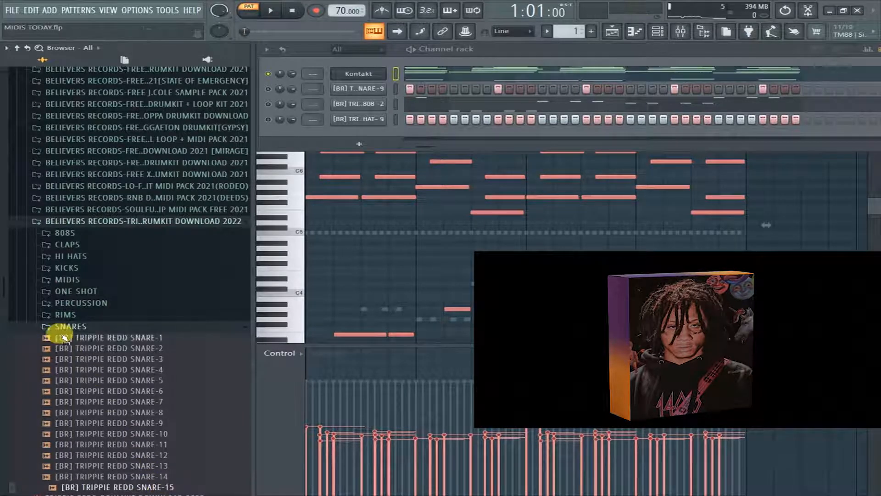
{"action": "left_click", "coordinate": [65, 314]}
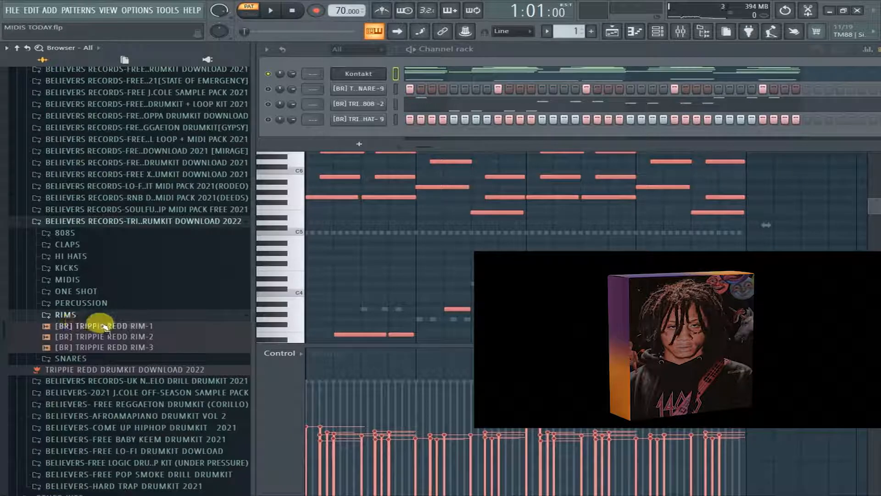
Audition two rim samples, then the first, tenth and last Trippie Redd percussion samples
{"action": "left_click", "coordinate": [103, 325]}
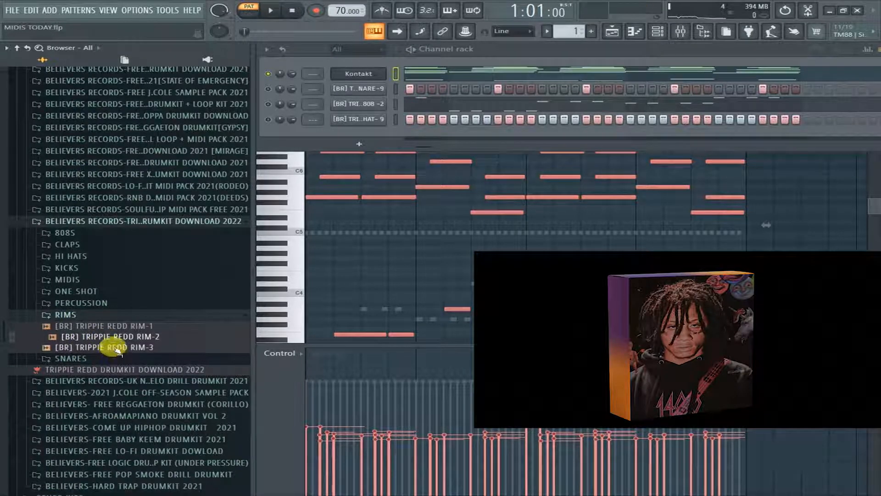
{"action": "left_click", "coordinate": [82, 302]}
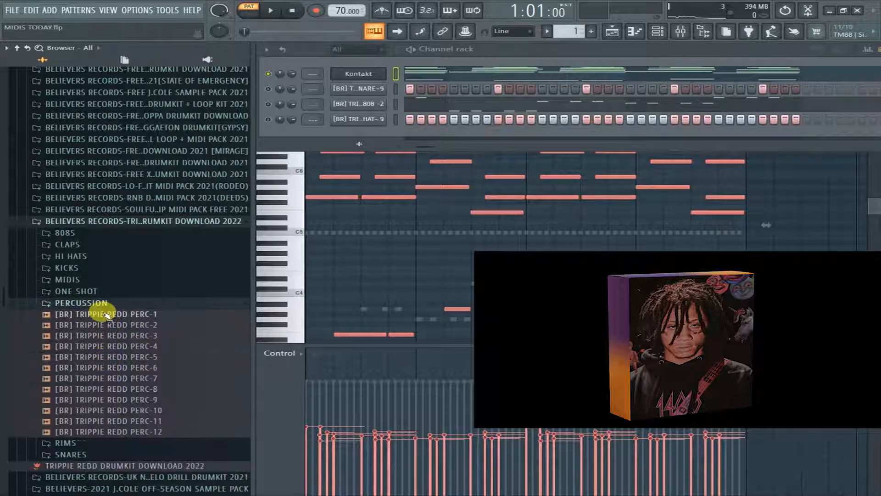
{"action": "left_click", "coordinate": [111, 335]}
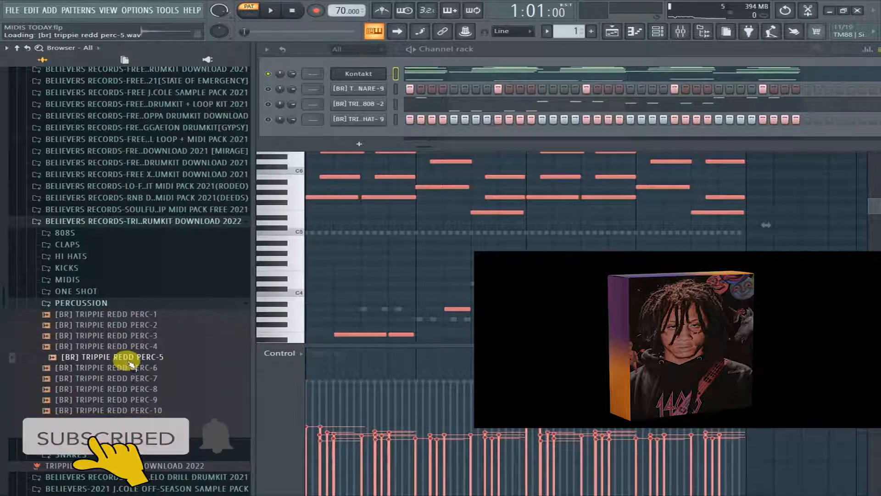
{"action": "left_click", "coordinate": [111, 377]}
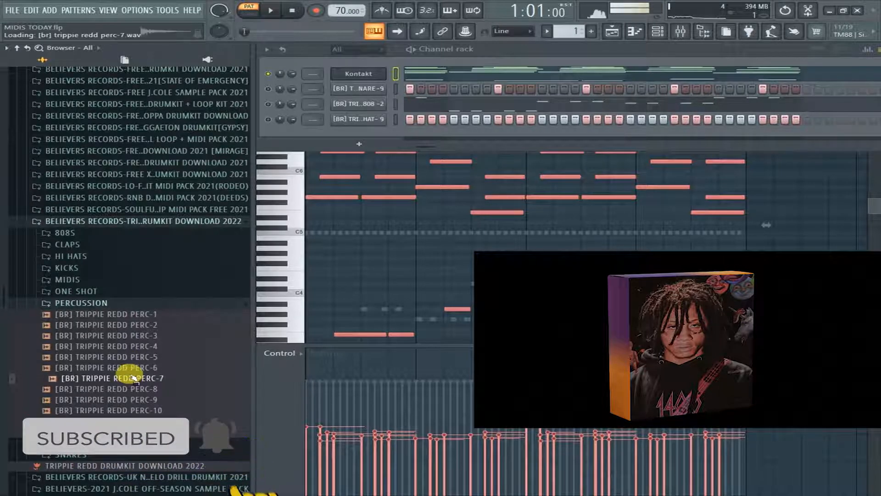
{"action": "left_click", "coordinate": [111, 410]}
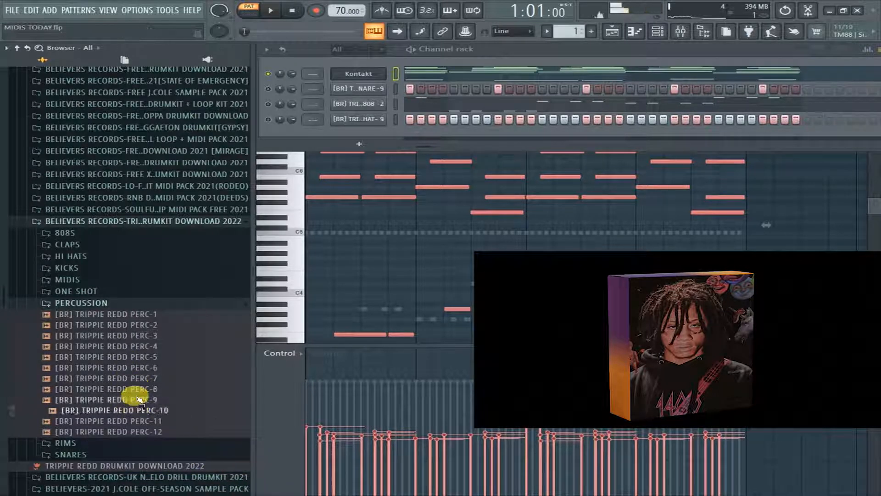
{"action": "left_click", "coordinate": [116, 420]}
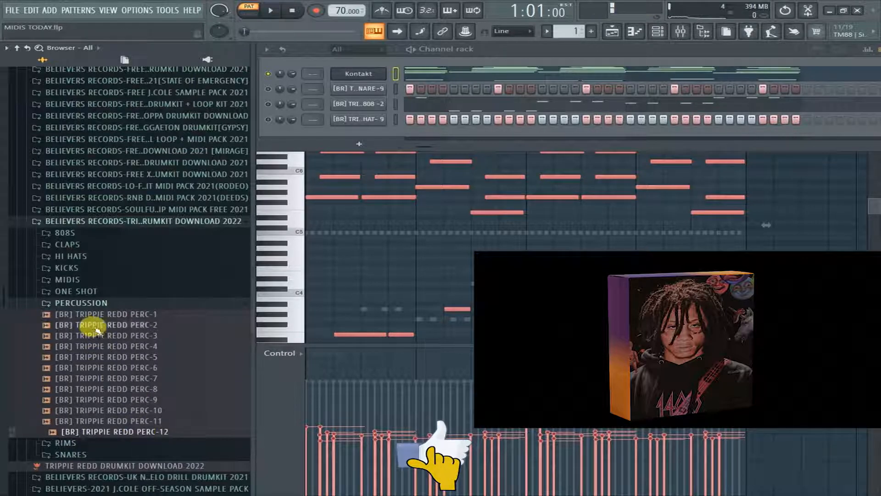
Preview the FLUTE one-shot, then expand KICKS and audition several kick samples
{"action": "left_click", "coordinate": [75, 291]}
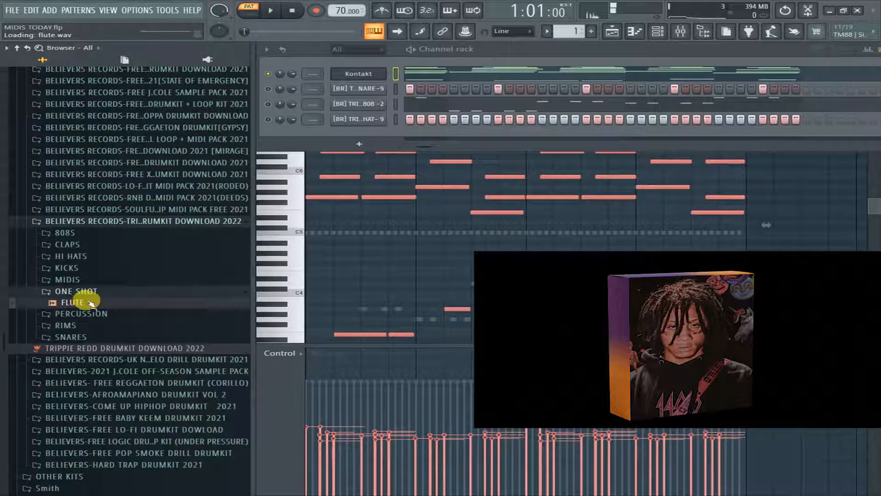
{"action": "left_click", "coordinate": [66, 267]}
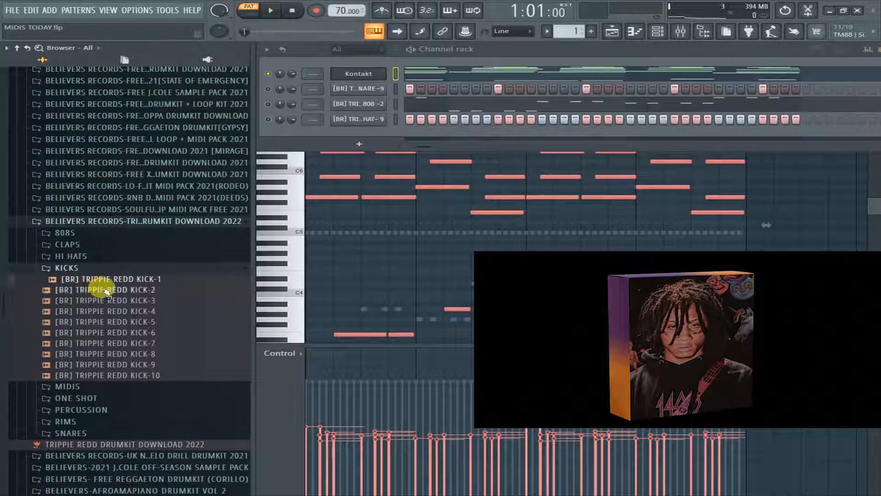
{"action": "left_click", "coordinate": [112, 300]}
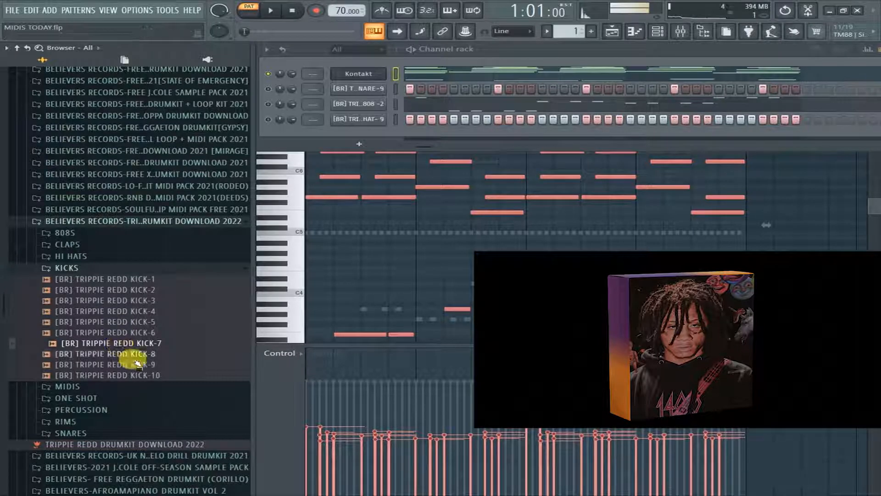
{"action": "left_click", "coordinate": [112, 364]}
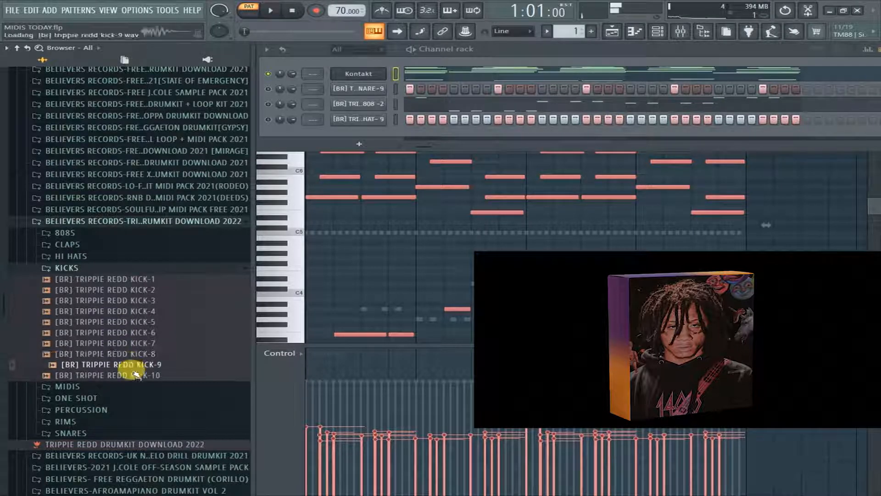
{"action": "left_click", "coordinate": [66, 256]}
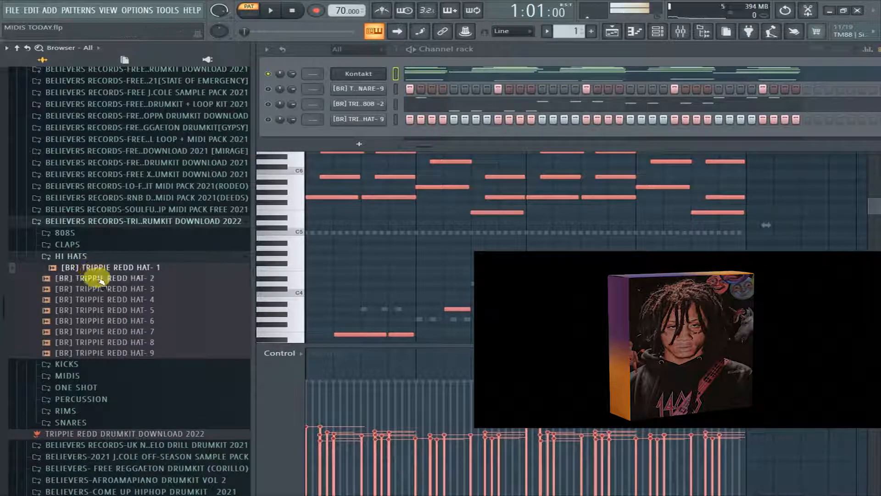
Audition three hi-hat samples, then expand CLAPS and preview a clap sample
{"action": "left_click", "coordinate": [103, 288]}
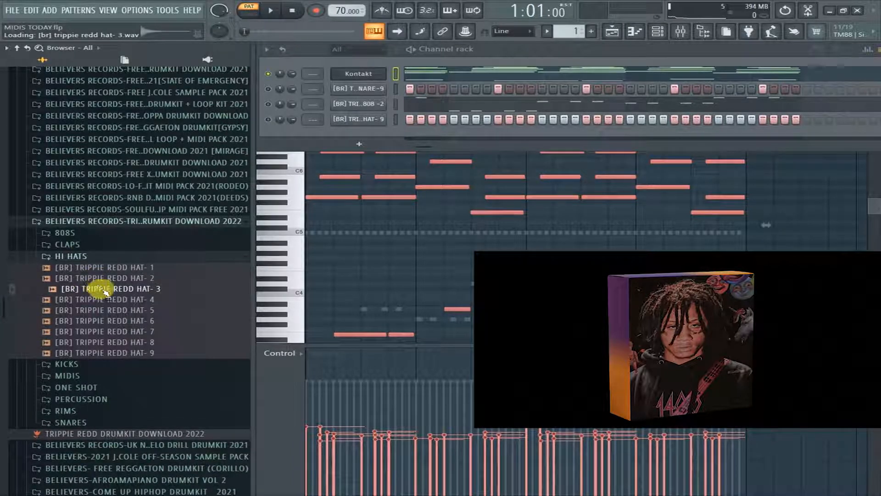
{"action": "left_click", "coordinate": [110, 320]}
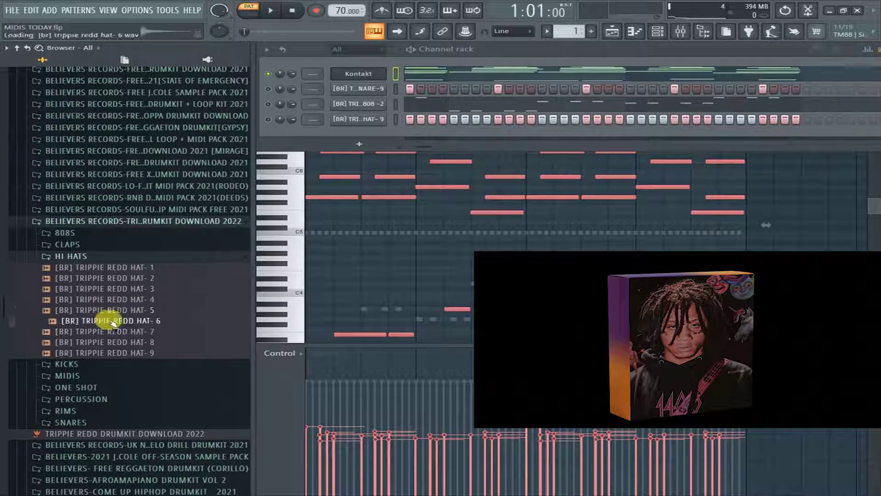
{"action": "left_click", "coordinate": [108, 342]}
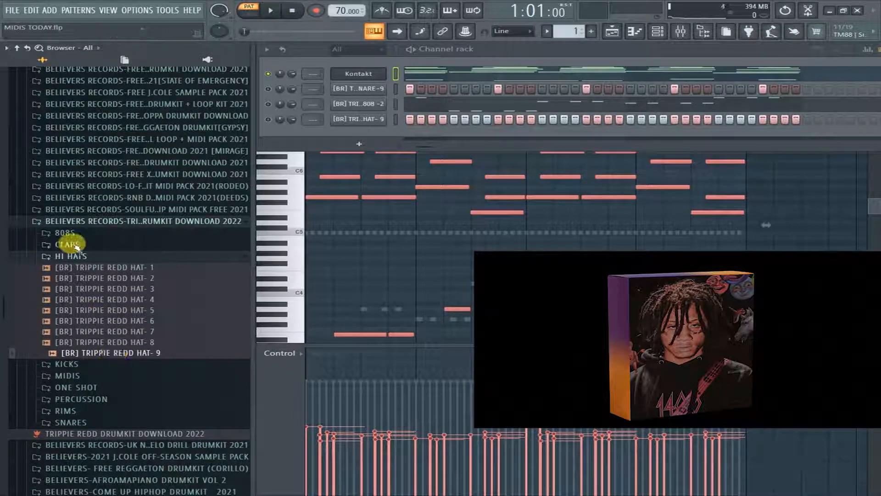
{"action": "left_click", "coordinate": [67, 244]}
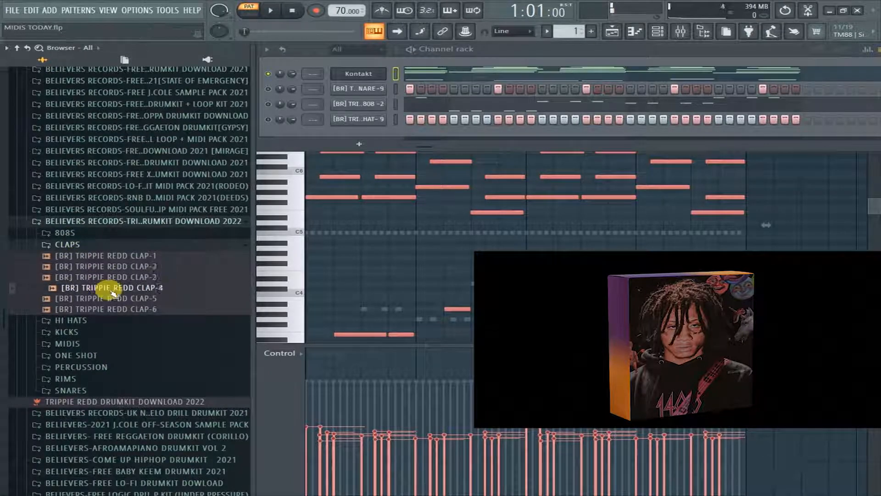
{"action": "left_click", "coordinate": [107, 298]}
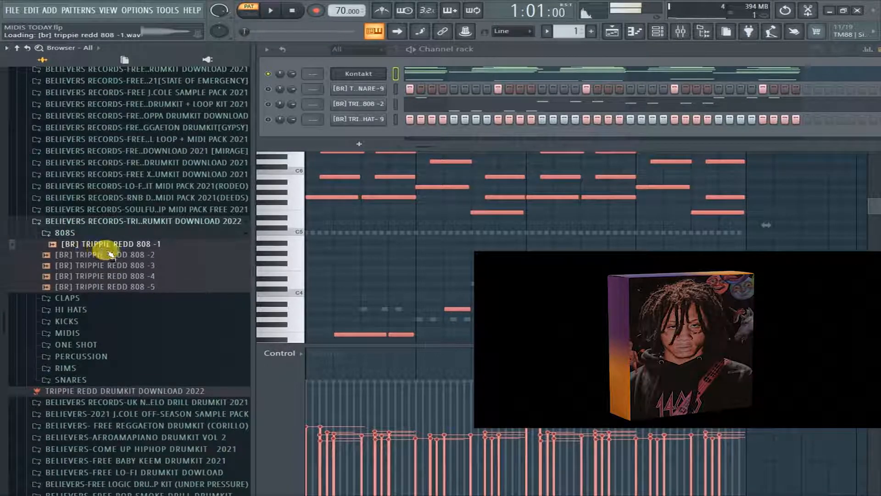
Preview the third, fourth and fifth Trippie Redd 808 samples
{"action": "left_click", "coordinate": [103, 265]}
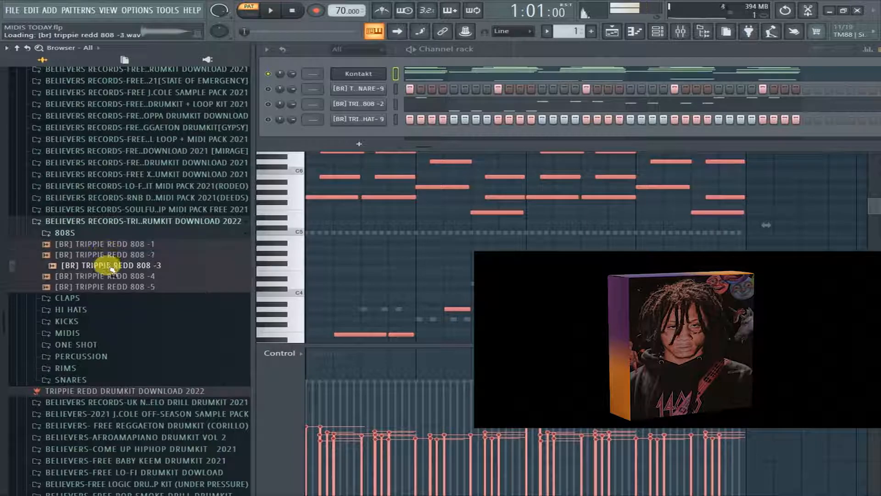
{"action": "left_click", "coordinate": [107, 276]}
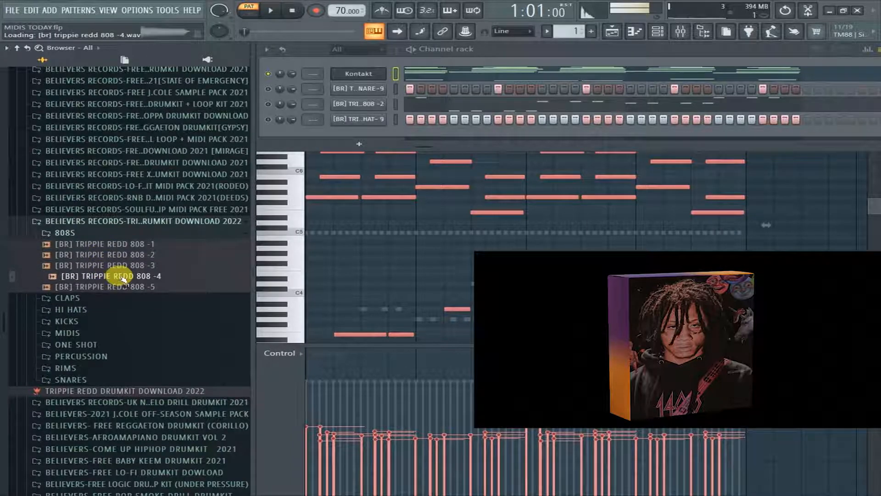
{"action": "left_click", "coordinate": [106, 286]}
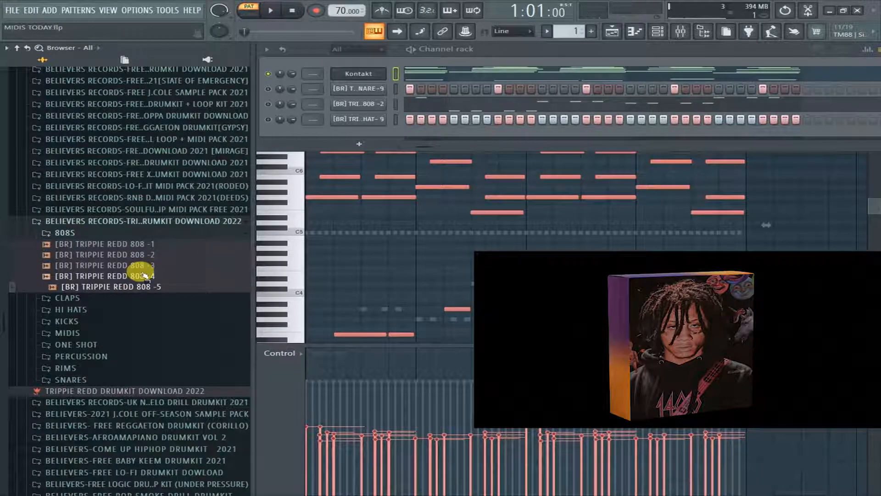
{"action": "mouse_move", "coordinate": [593, 177]}
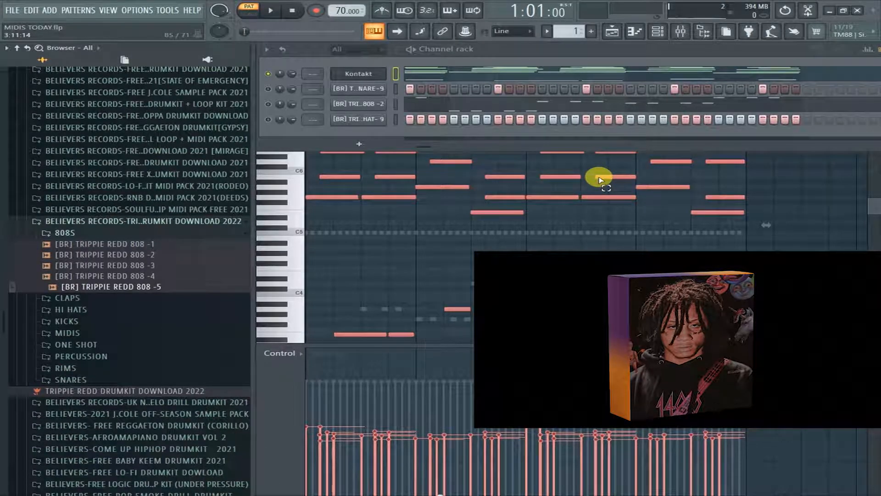
{"action": "mouse_move", "coordinate": [250, 247]}
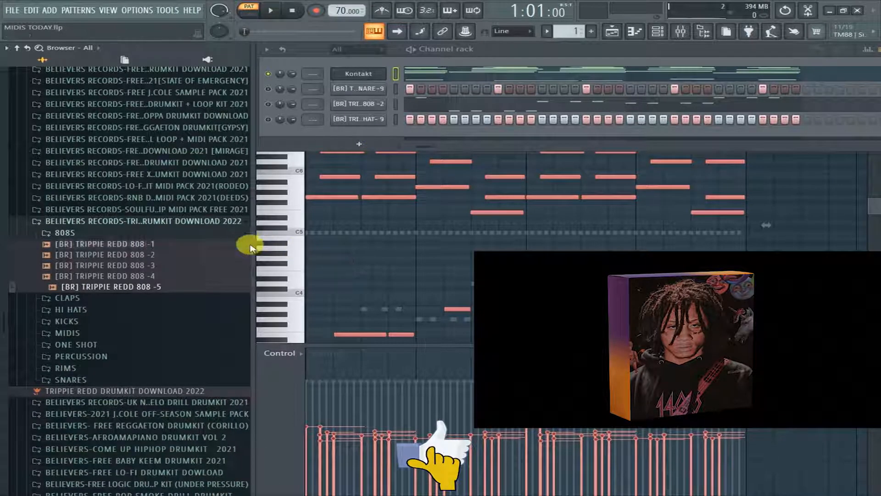
{"action": "mouse_move", "coordinate": [251, 246]}
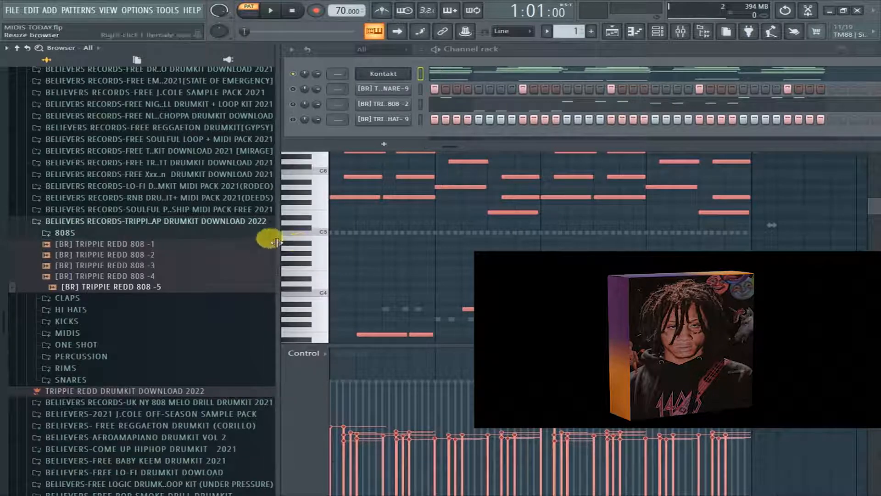
{"action": "mouse_move", "coordinate": [267, 246]}
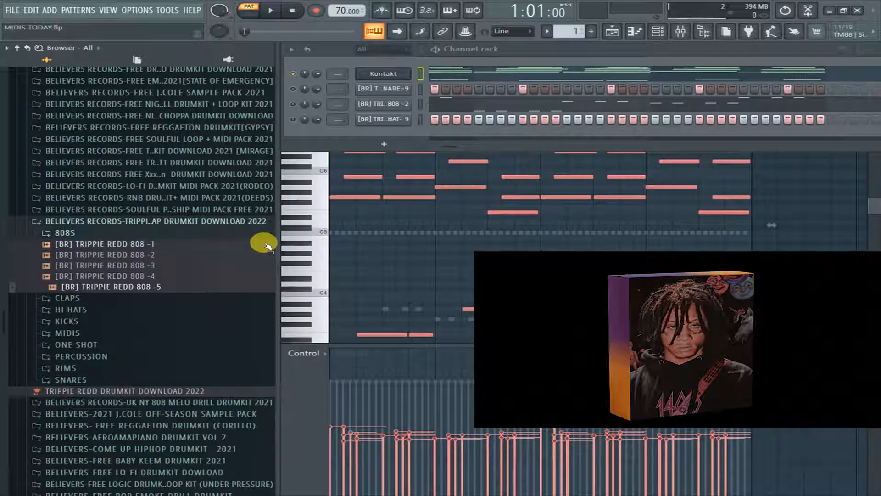